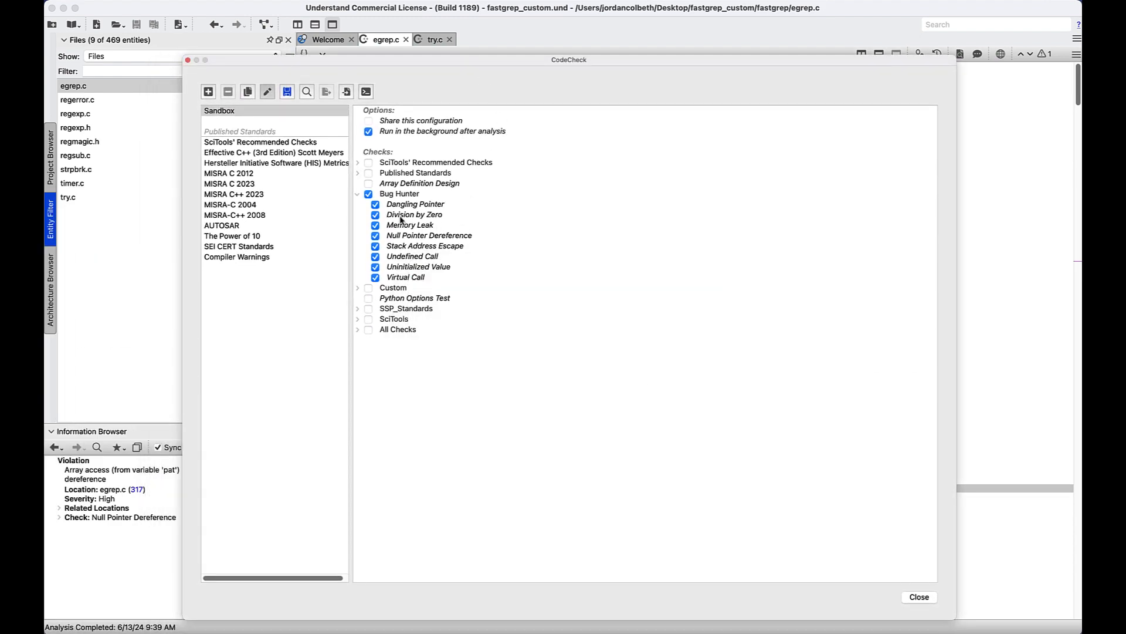
pyautogui.moveTo(429, 234)
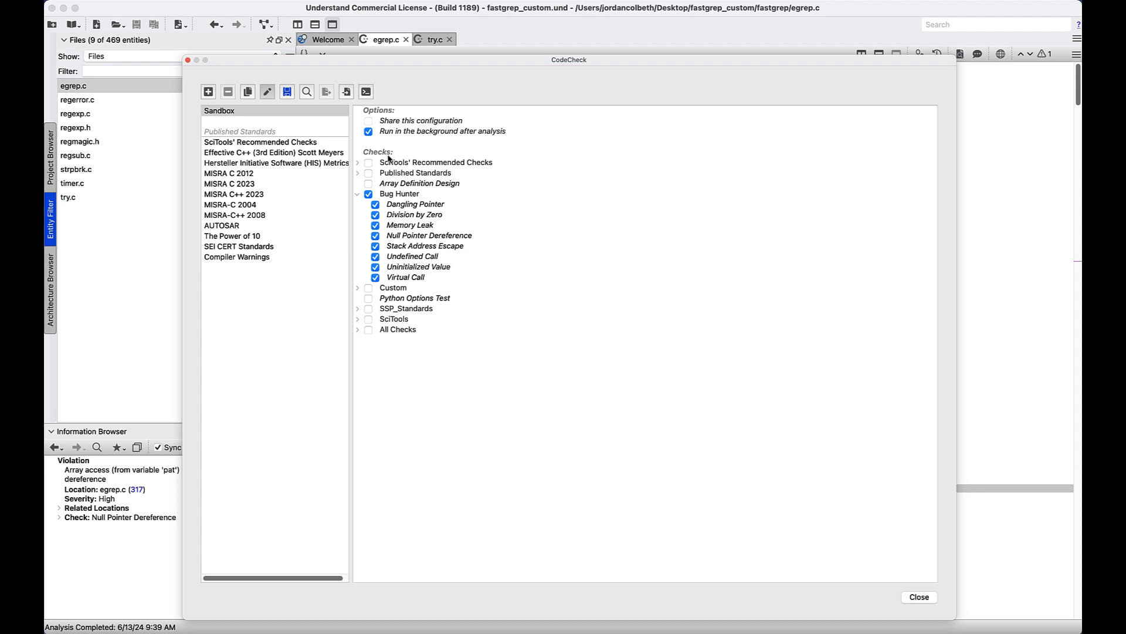
pyautogui.moveTo(470, 137)
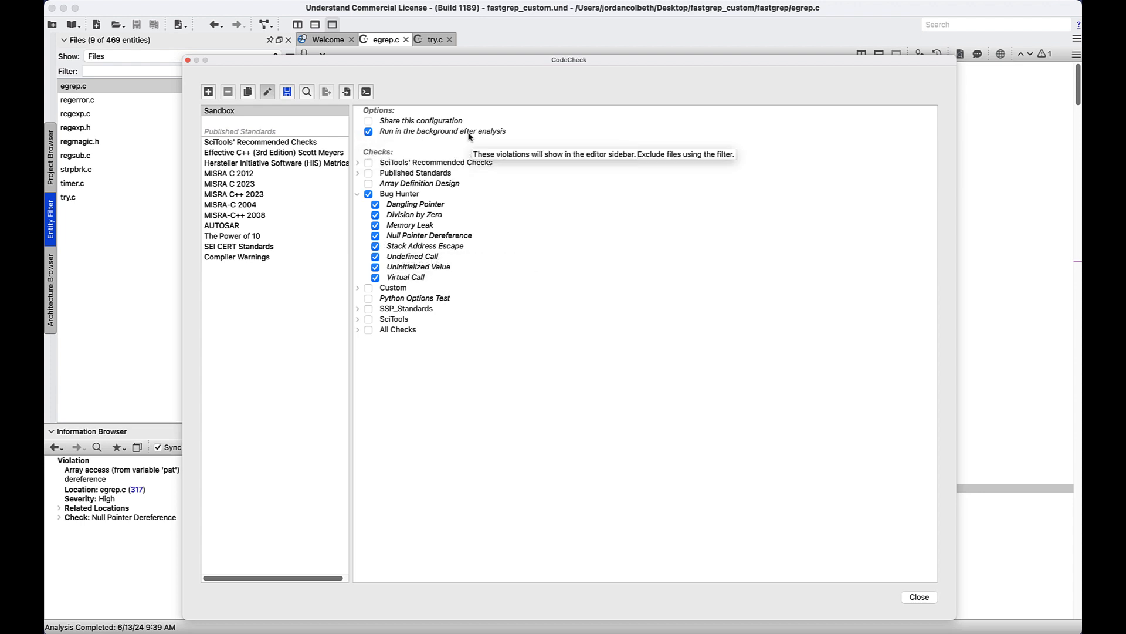
pyautogui.moveTo(428, 136)
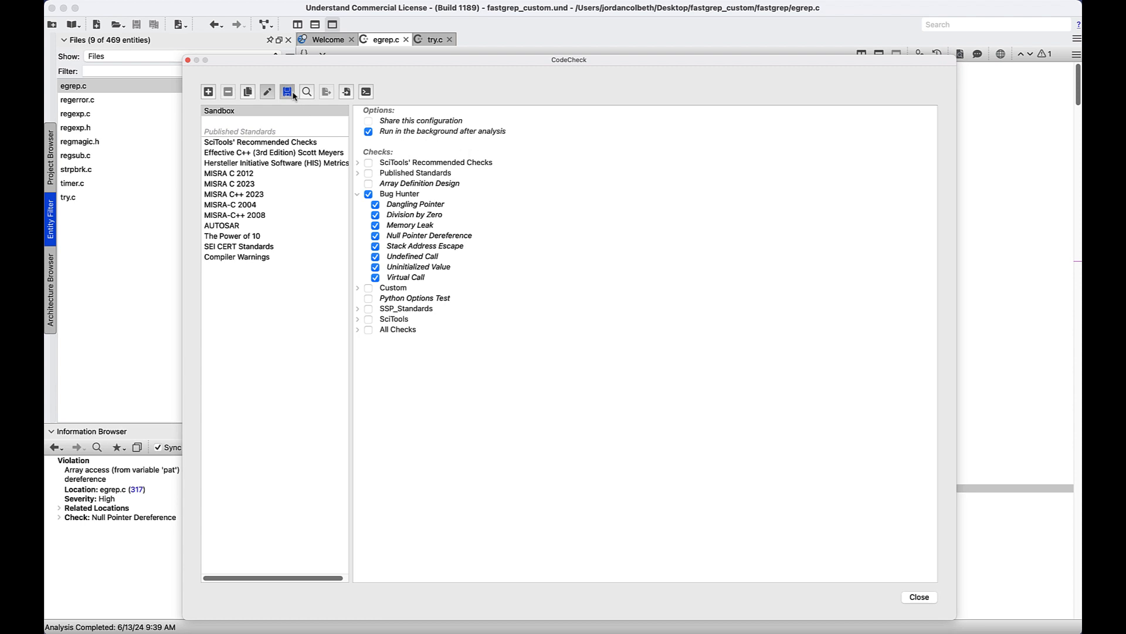
# Finish editing the Bug Hunter check selection and close the CodeCheck configuration.
pyautogui.click(287, 91)
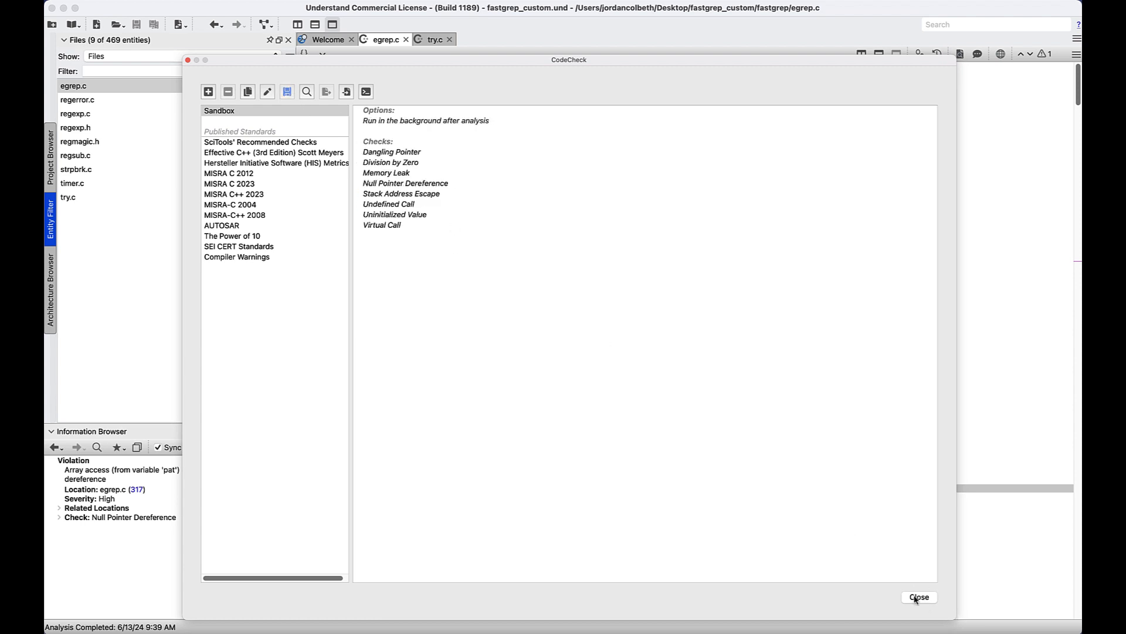
pyautogui.click(918, 597)
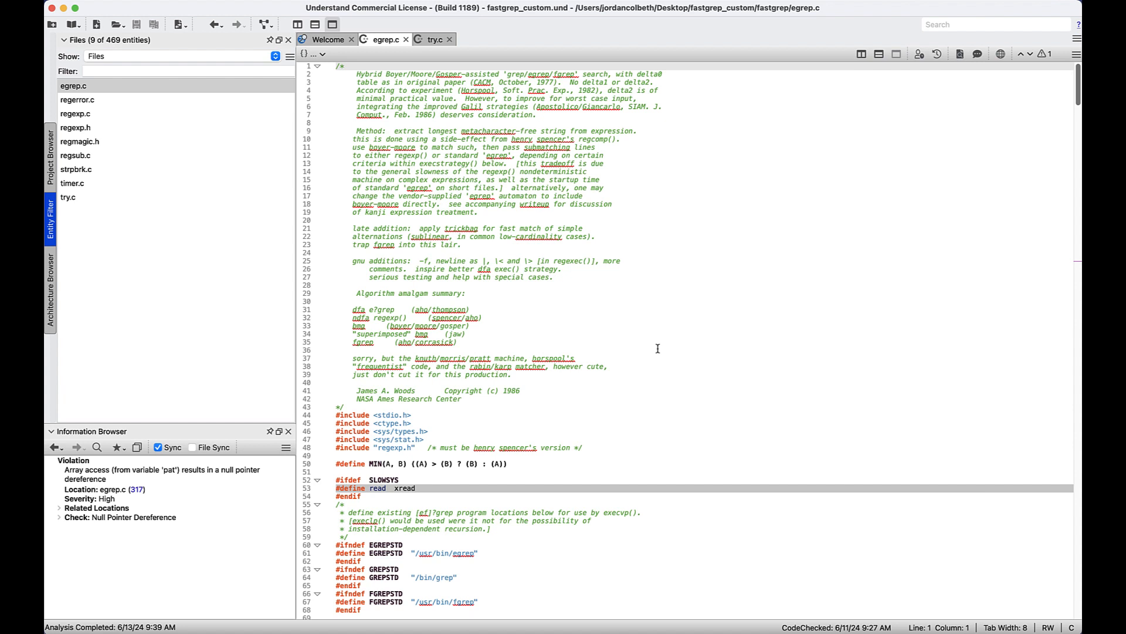
pyautogui.moveTo(655, 345)
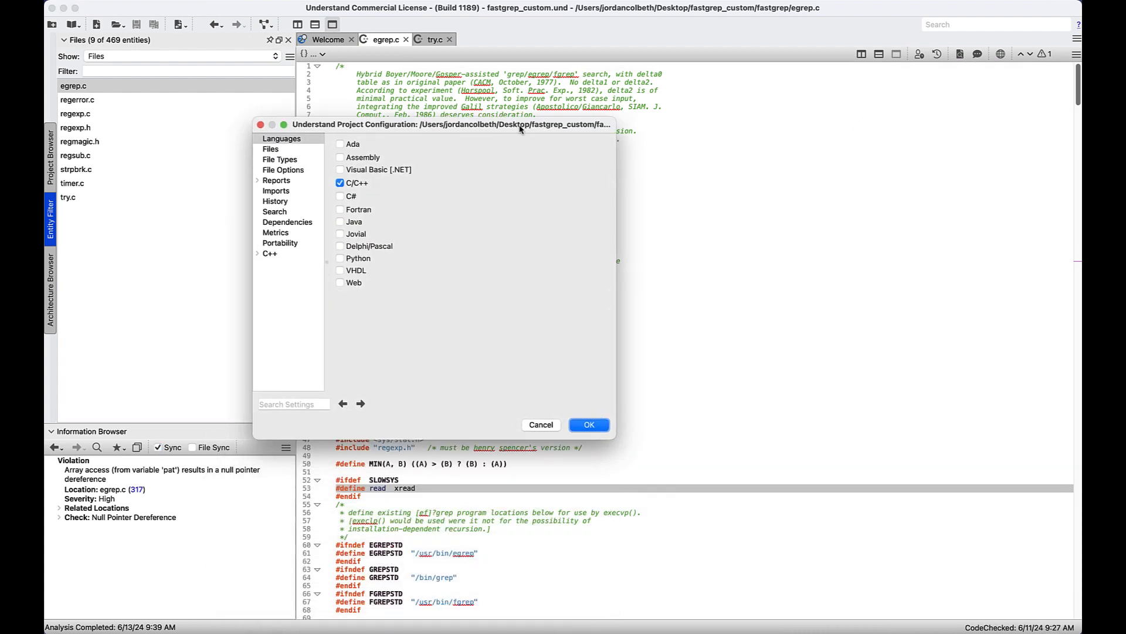
# Review the C++ analysis settings (Strict, Clang) and confirm the project configuration with OK.
pyautogui.click(269, 253)
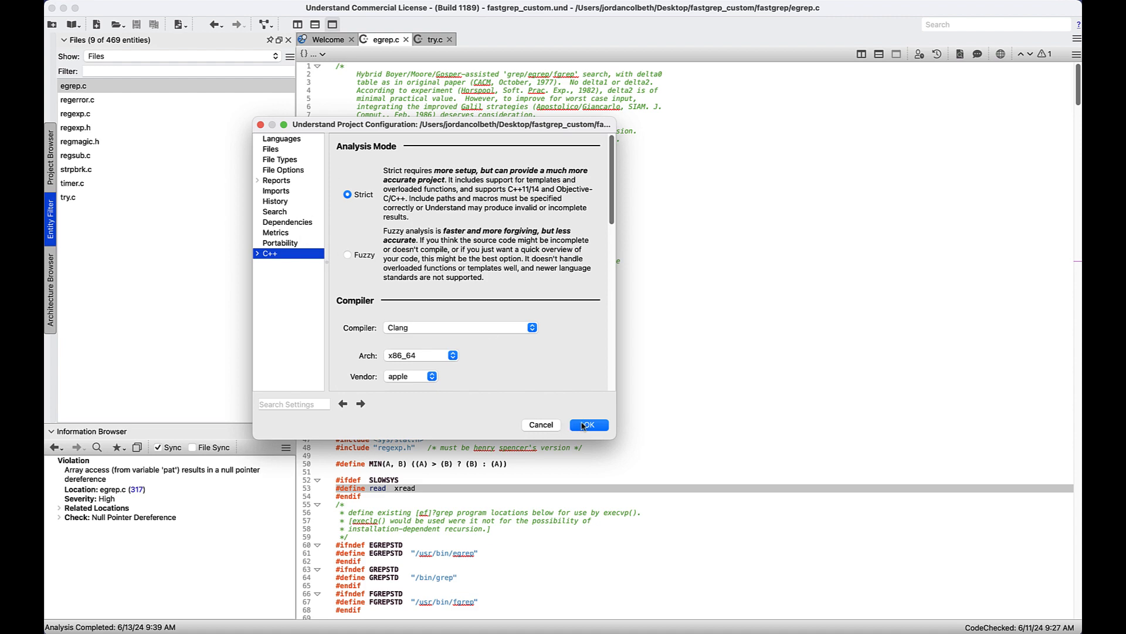
pyautogui.click(588, 425)
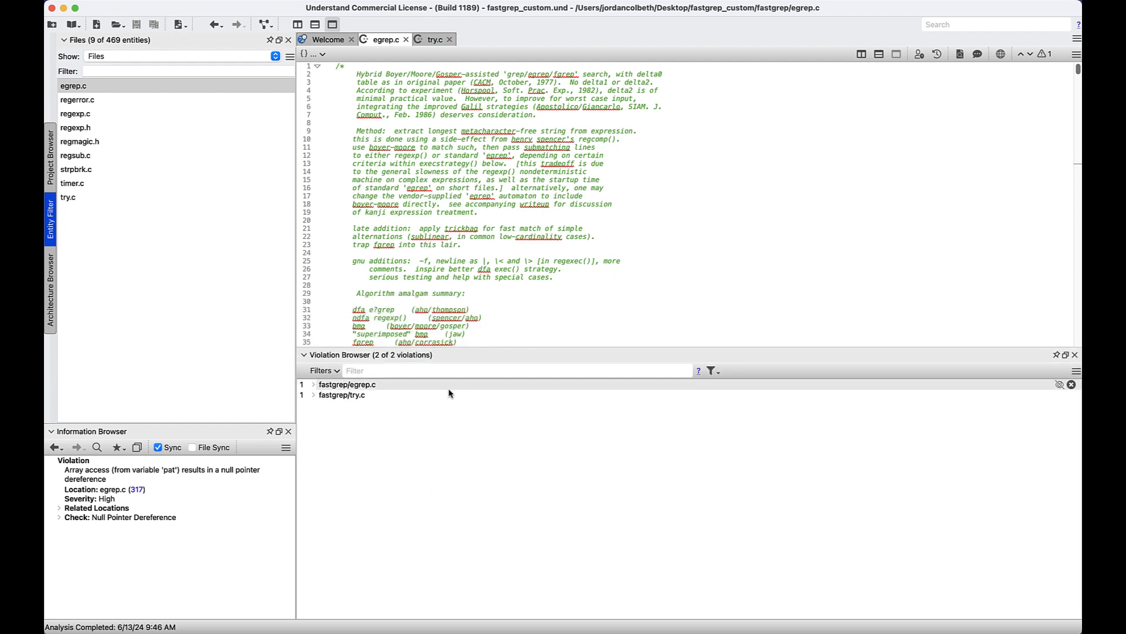
pyautogui.moveTo(462, 438)
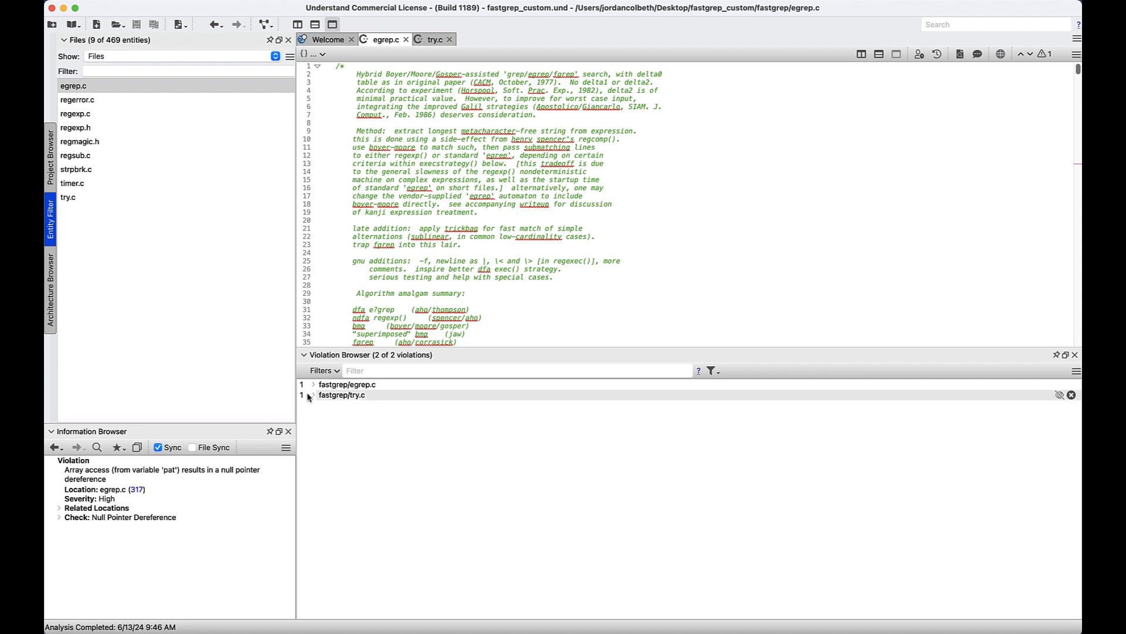
# Expand the try.c violations and filter the list by 'pat' to the egrep.c line-317 dereference.
pyautogui.click(313, 394)
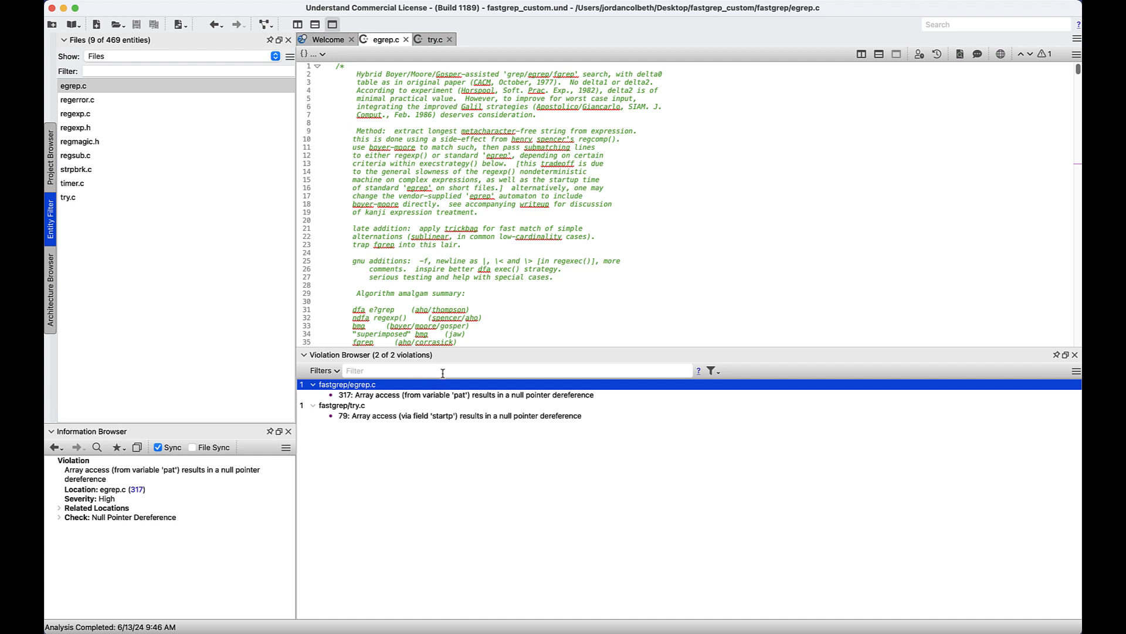
pyautogui.write('pat')
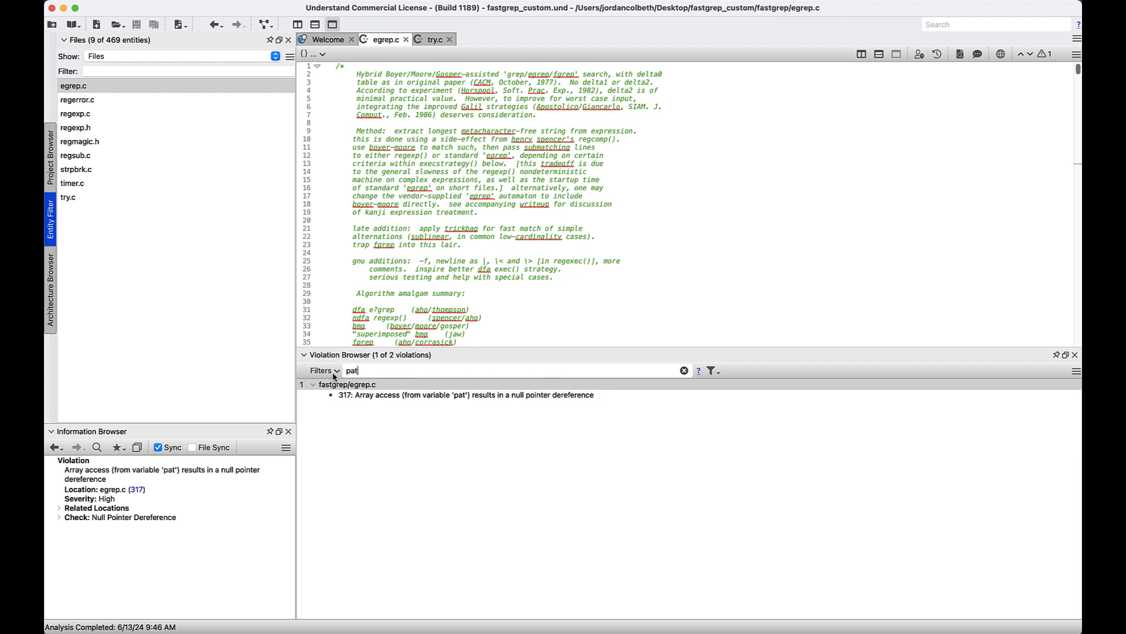
# Clear the 'pat' filter, expand try.c, then try and clear the Urgent severity preset filter.
pyautogui.click(683, 370)
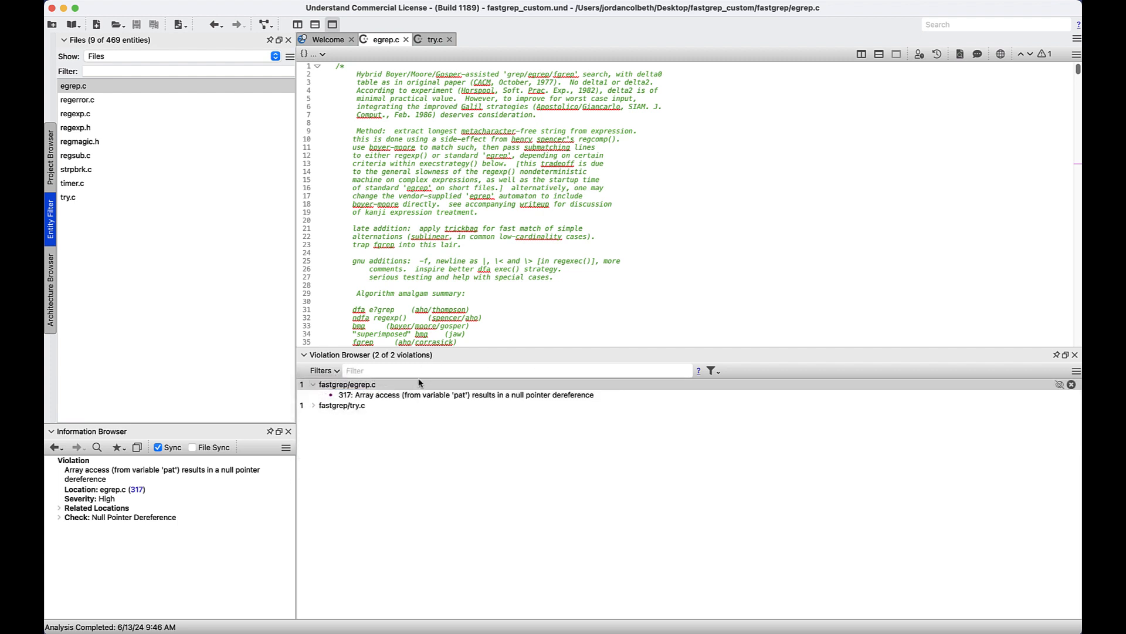
pyautogui.click(346, 405)
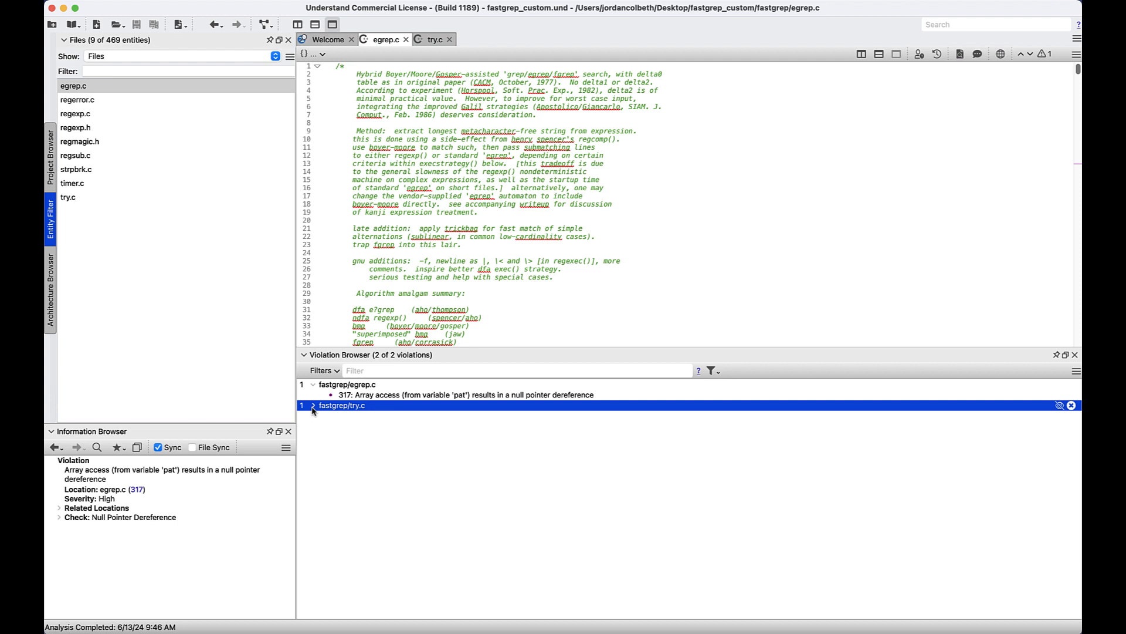
pyautogui.click(313, 406)
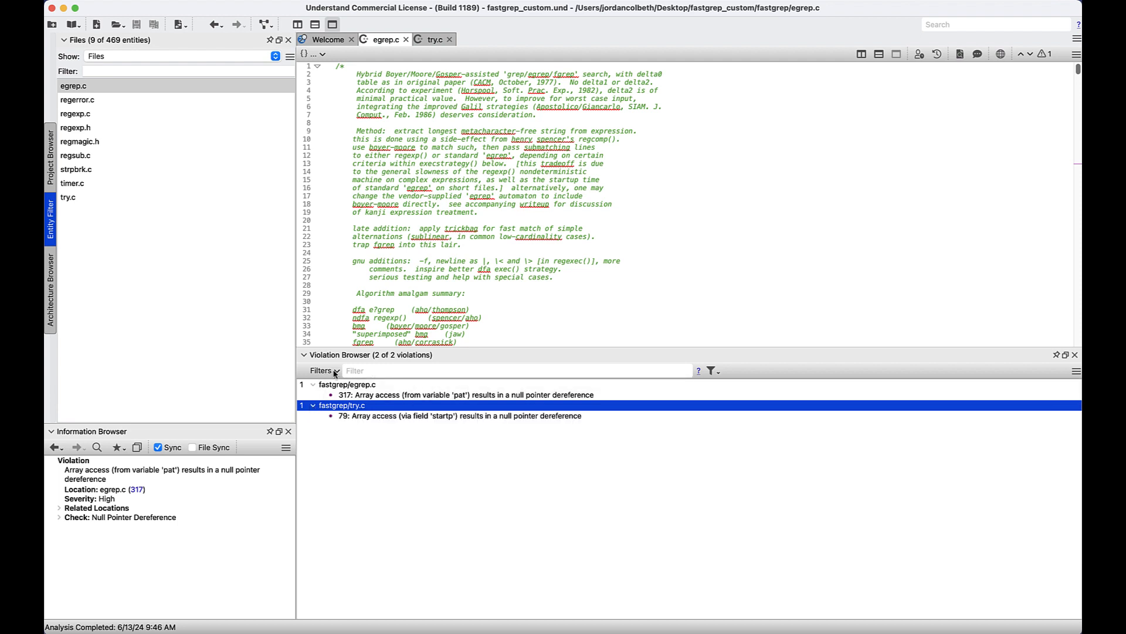
pyautogui.click(323, 370)
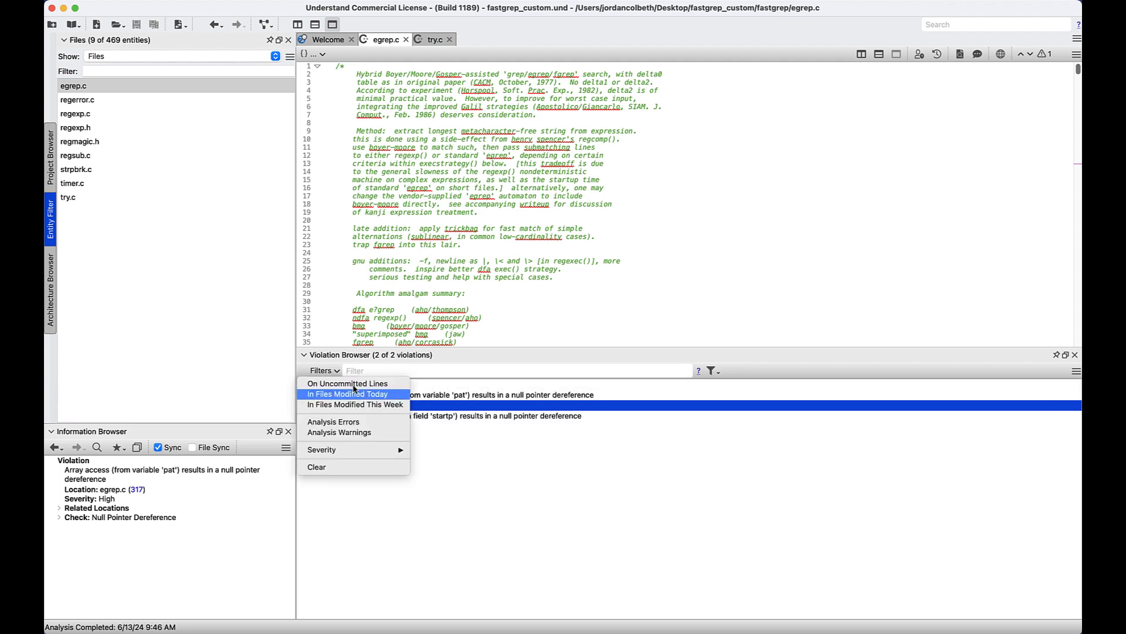
pyautogui.moveTo(323, 448)
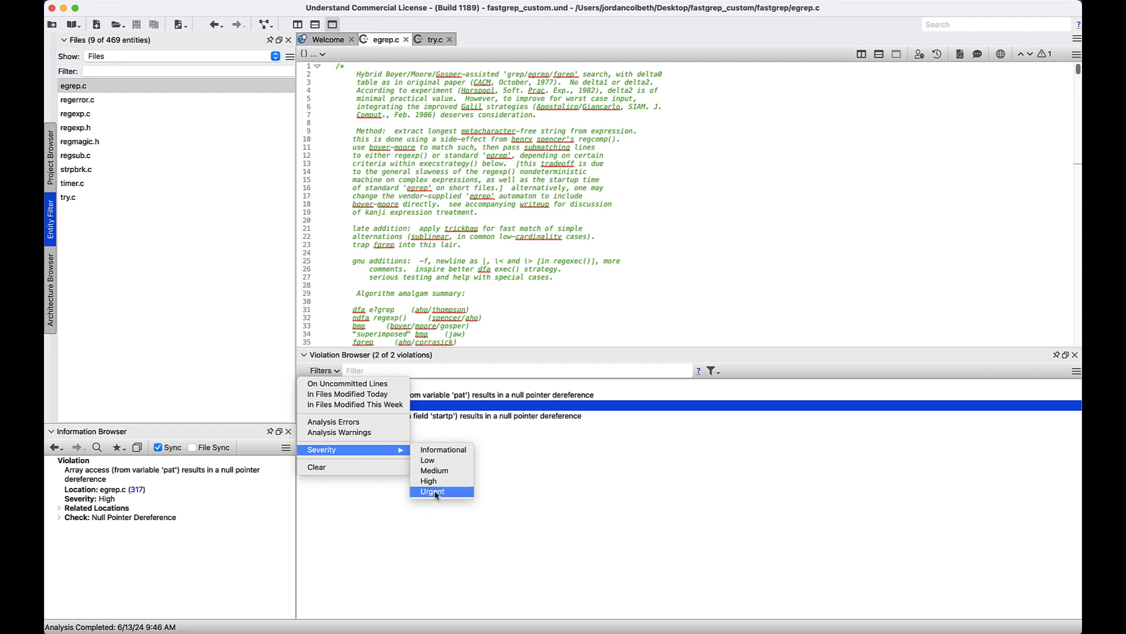
pyautogui.click(433, 492)
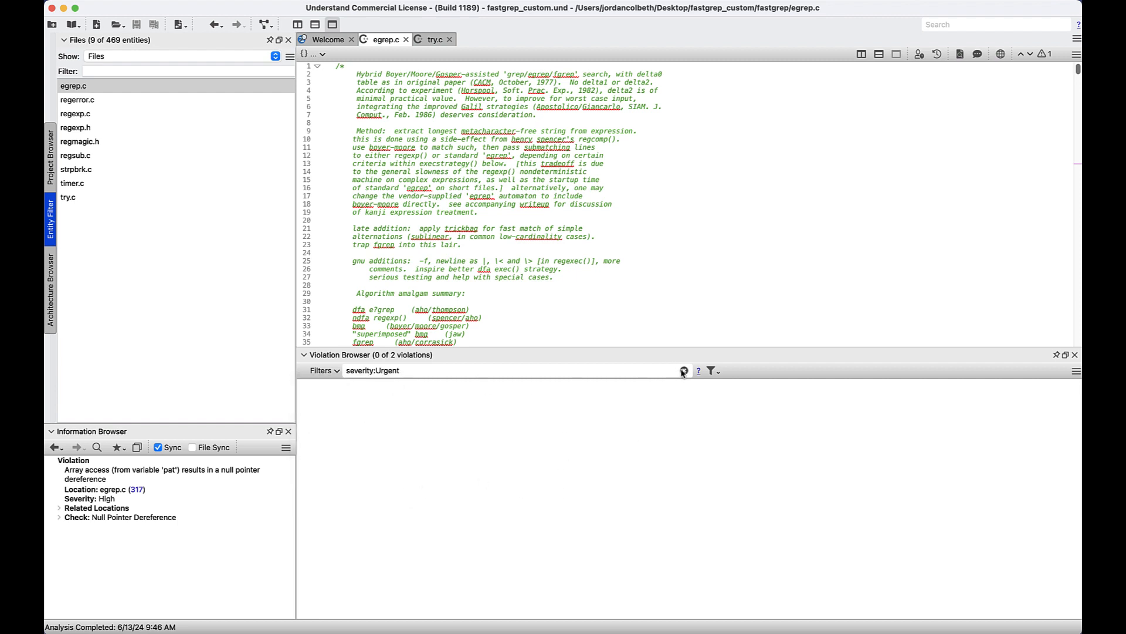
pyautogui.click(321, 370)
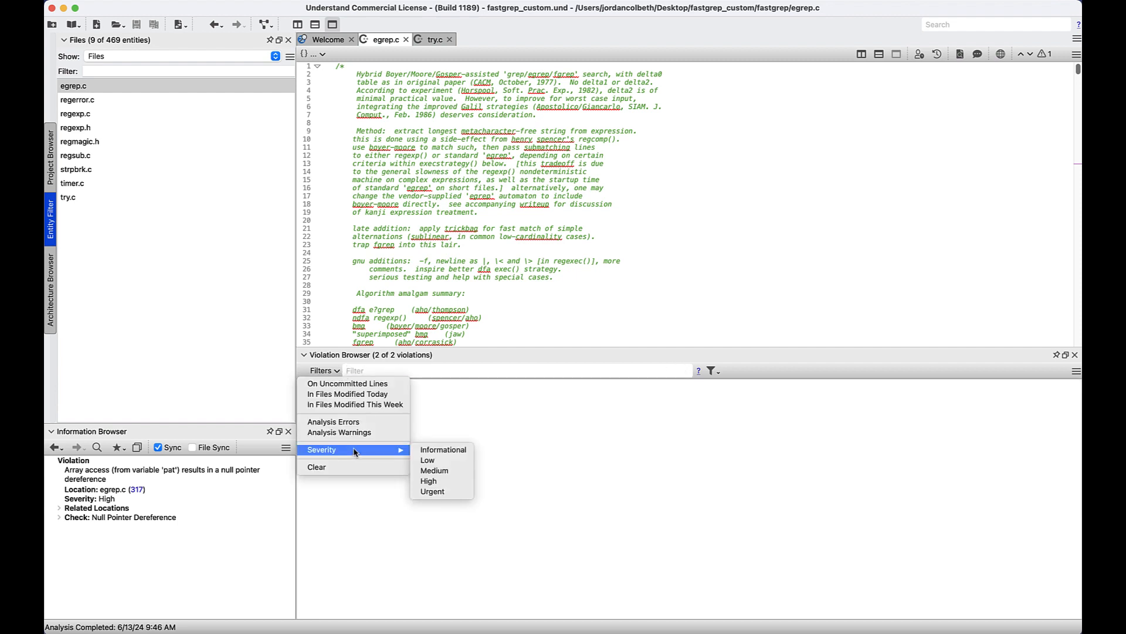
# Apply the High severity filter, re-expand egrep.c, then remove the filter to show both violations.
pyautogui.click(428, 480)
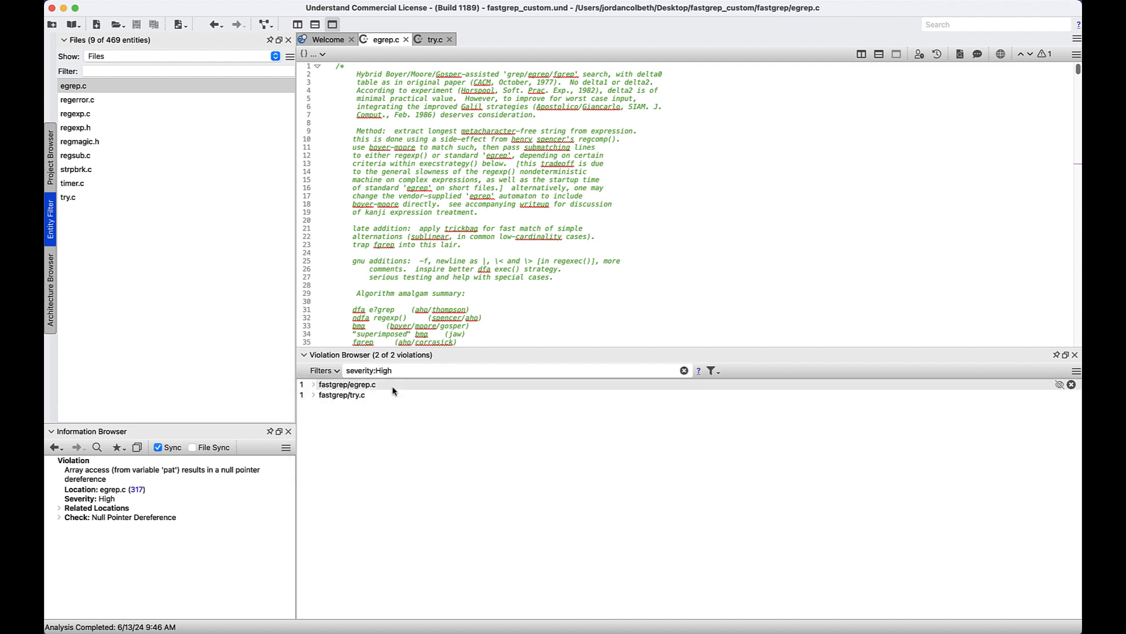
pyautogui.click(313, 394)
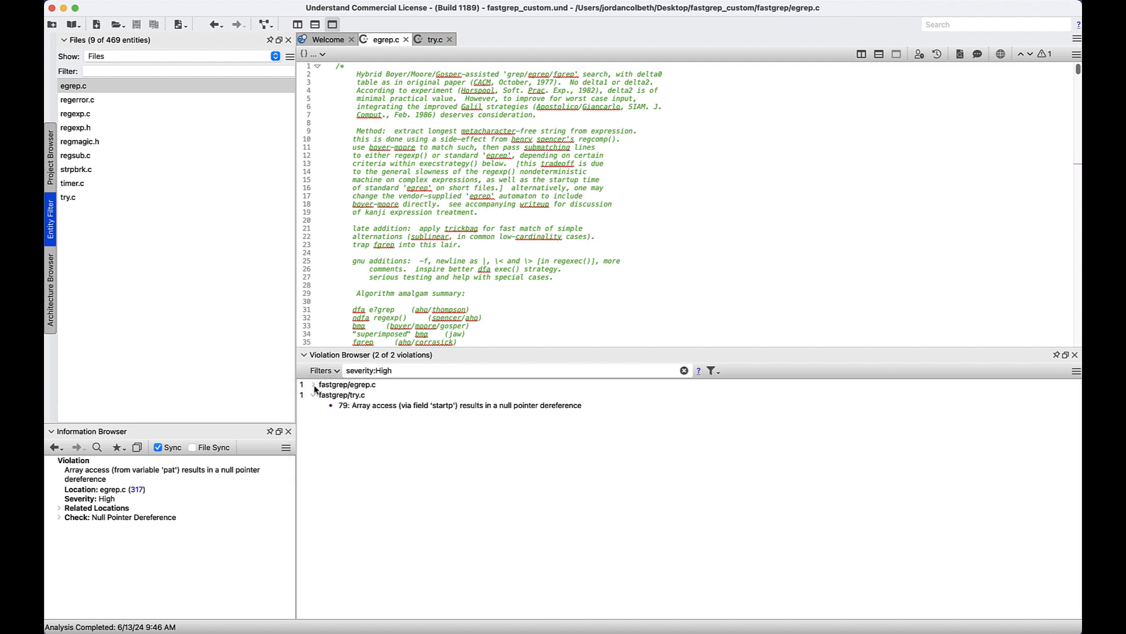
pyautogui.click(314, 385)
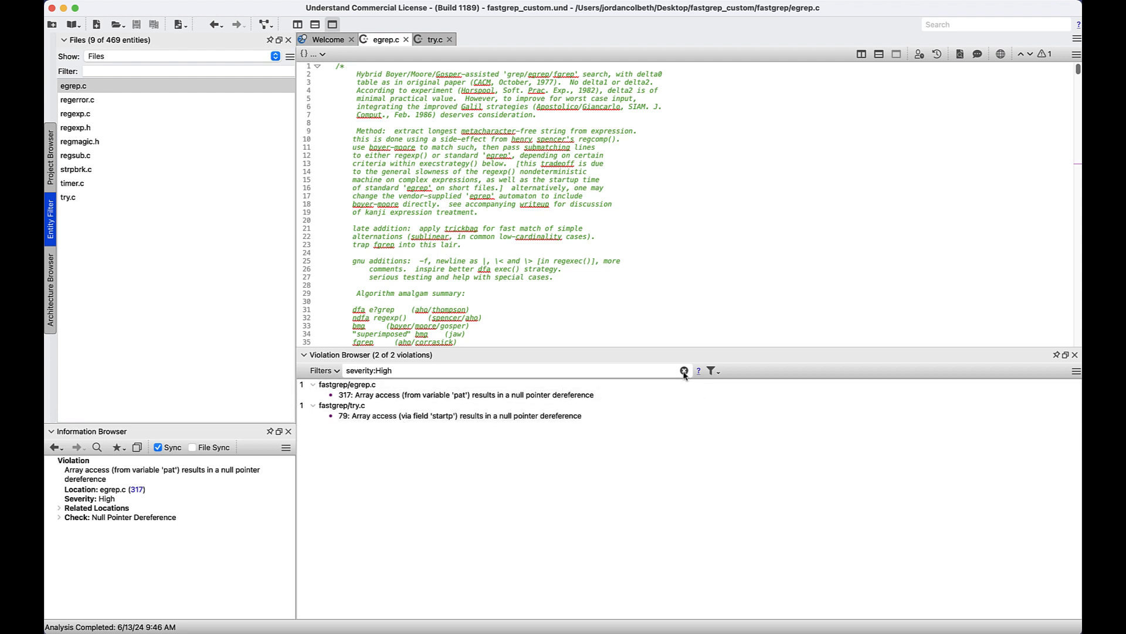
pyautogui.click(684, 371)
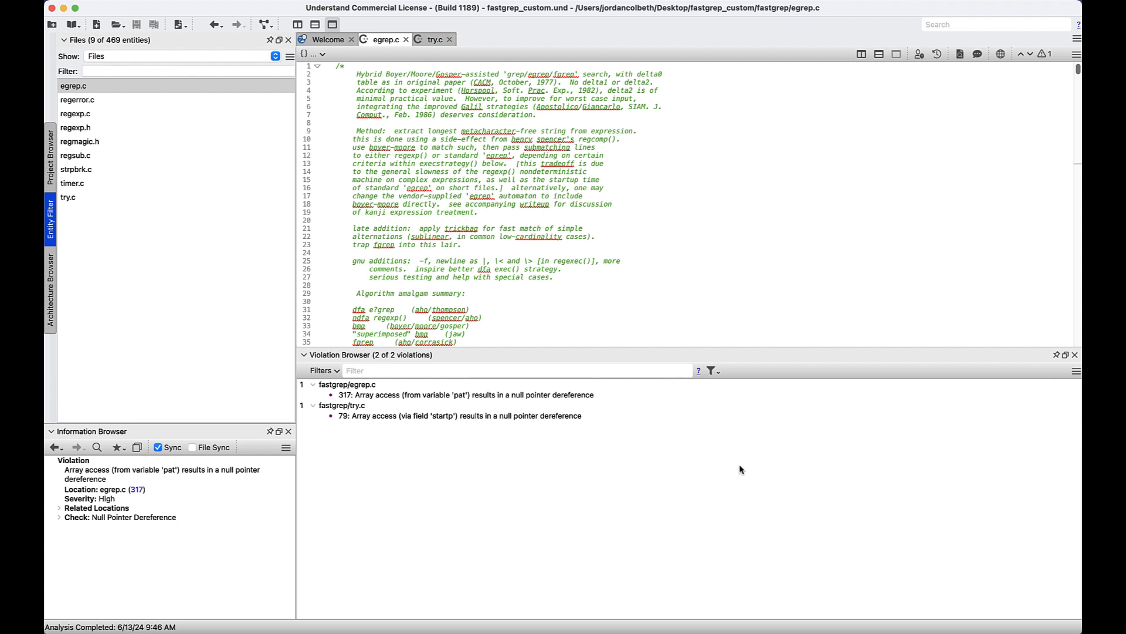
pyautogui.moveTo(741, 477)
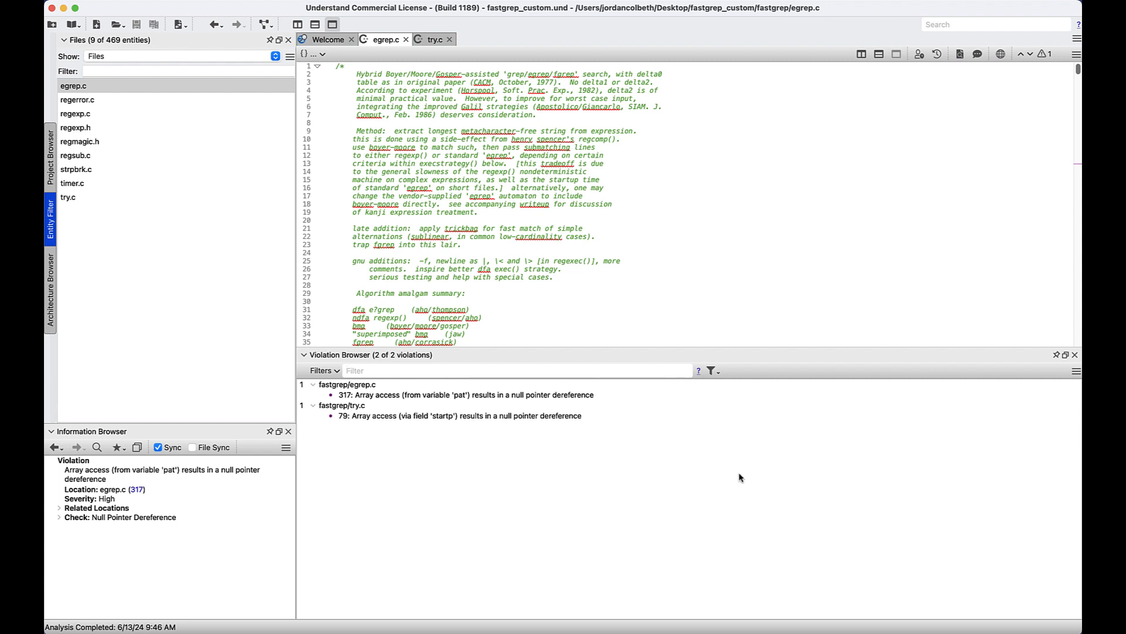
pyautogui.moveTo(736, 479)
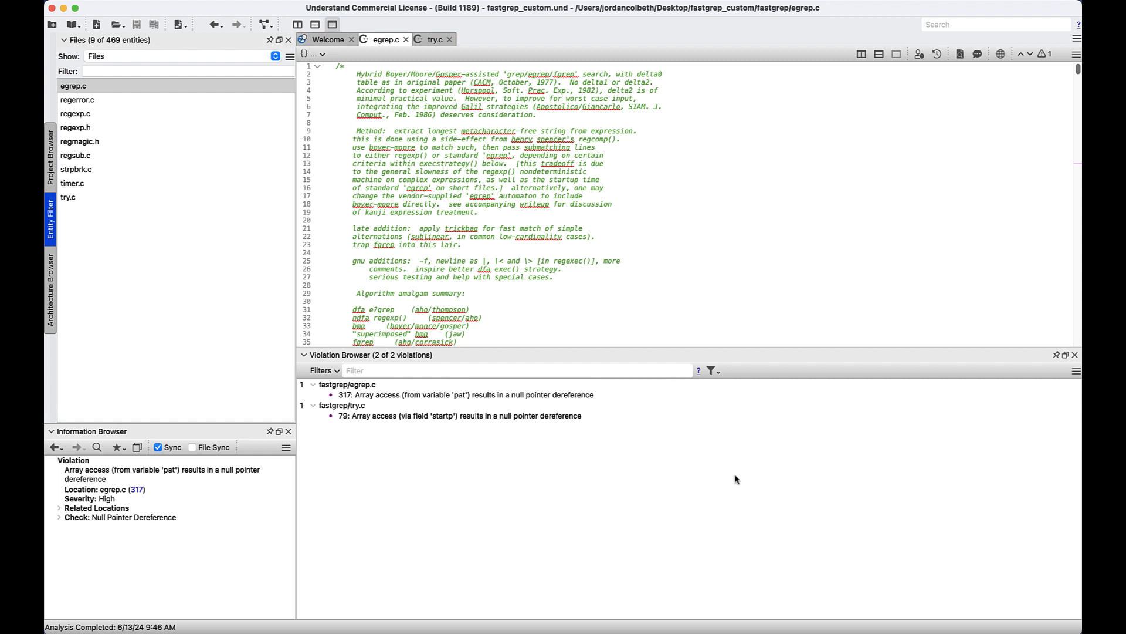
pyautogui.moveTo(569, 462)
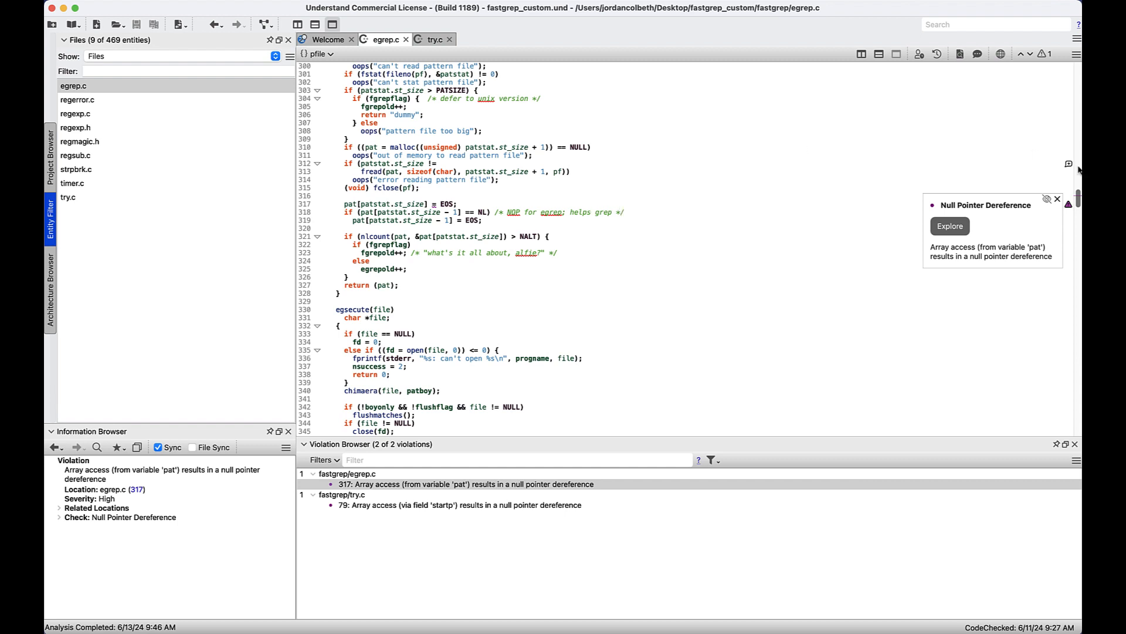
pyautogui.moveTo(860, 307)
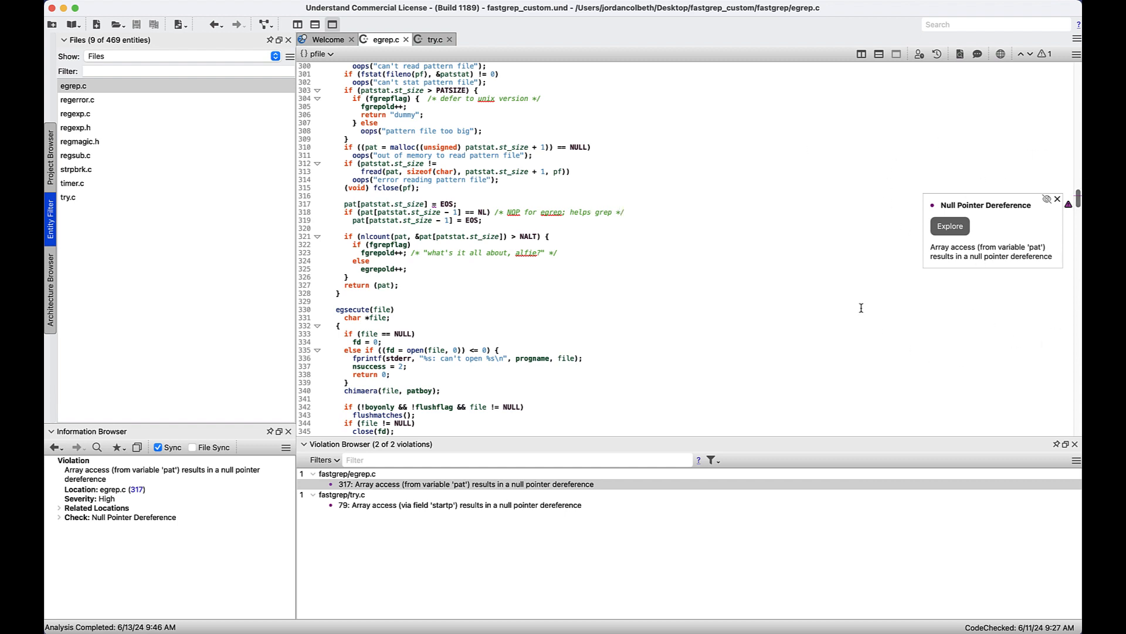
pyautogui.moveTo(1013, 146)
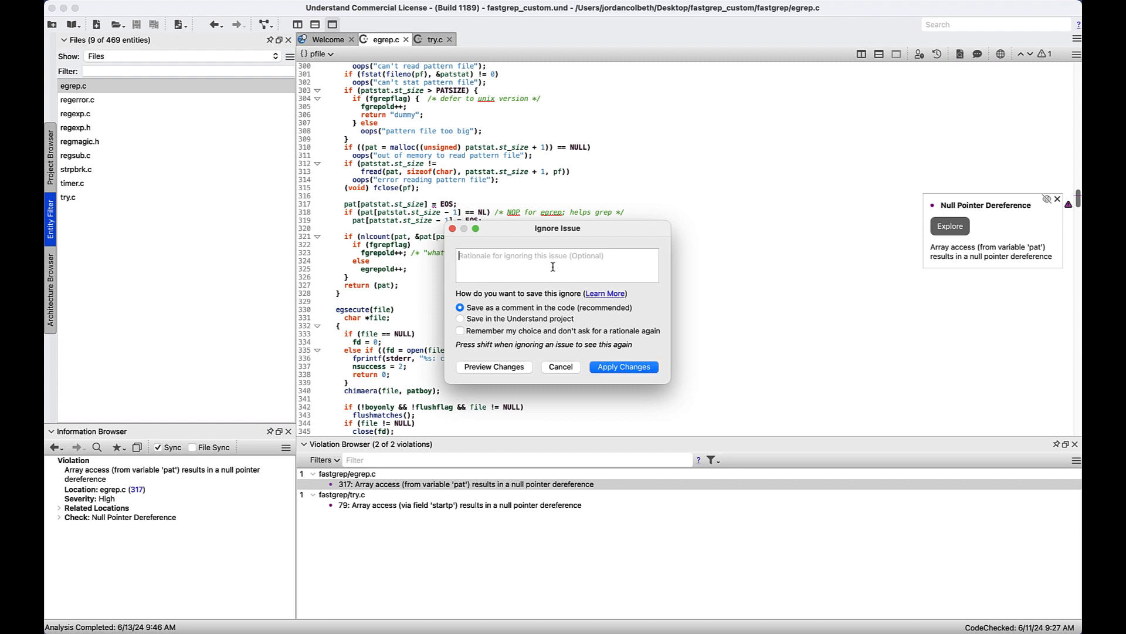
# Enter the rationale 'Just for testing purposes' and request a preview of the ignore comment change.
pyautogui.write('Just for testing purpose')
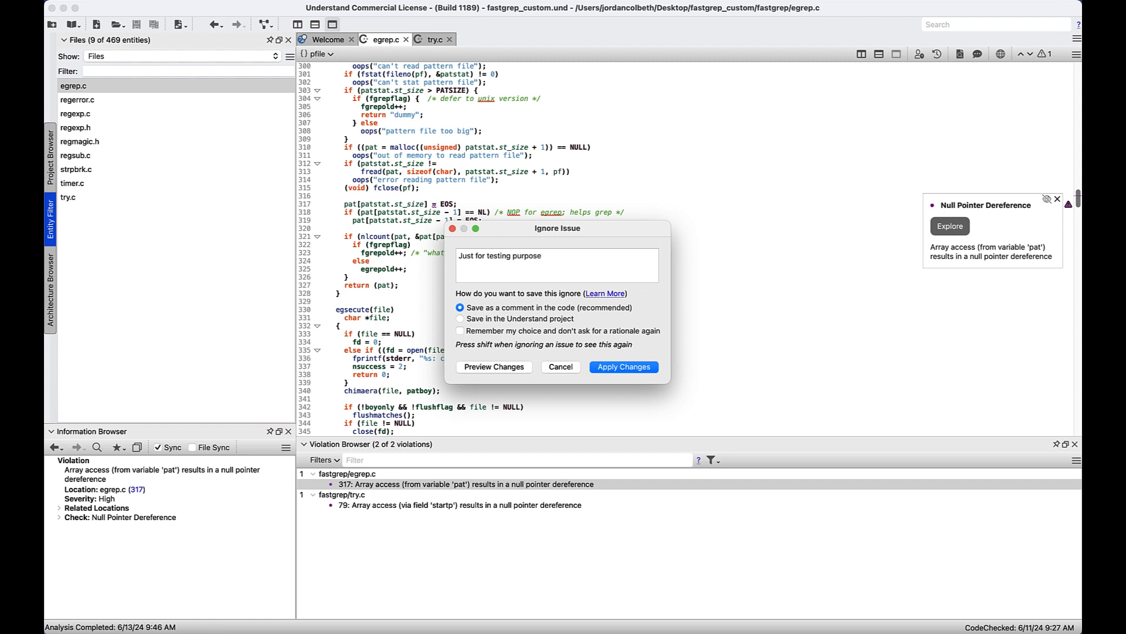
pyautogui.write('s')
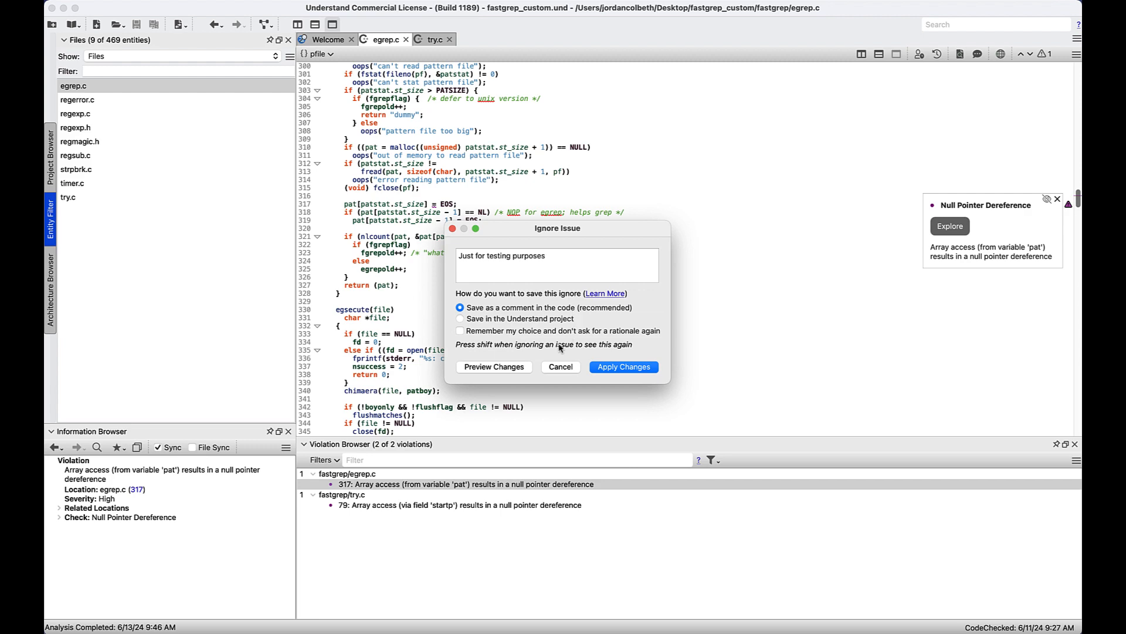
pyautogui.click(493, 367)
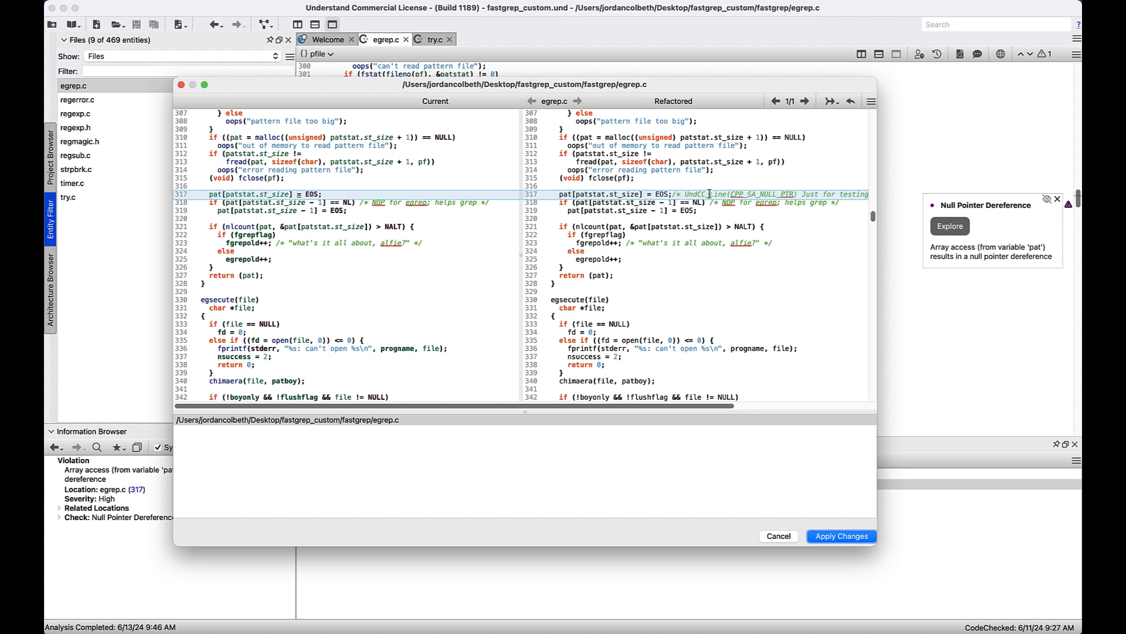
pyautogui.moveTo(723, 195)
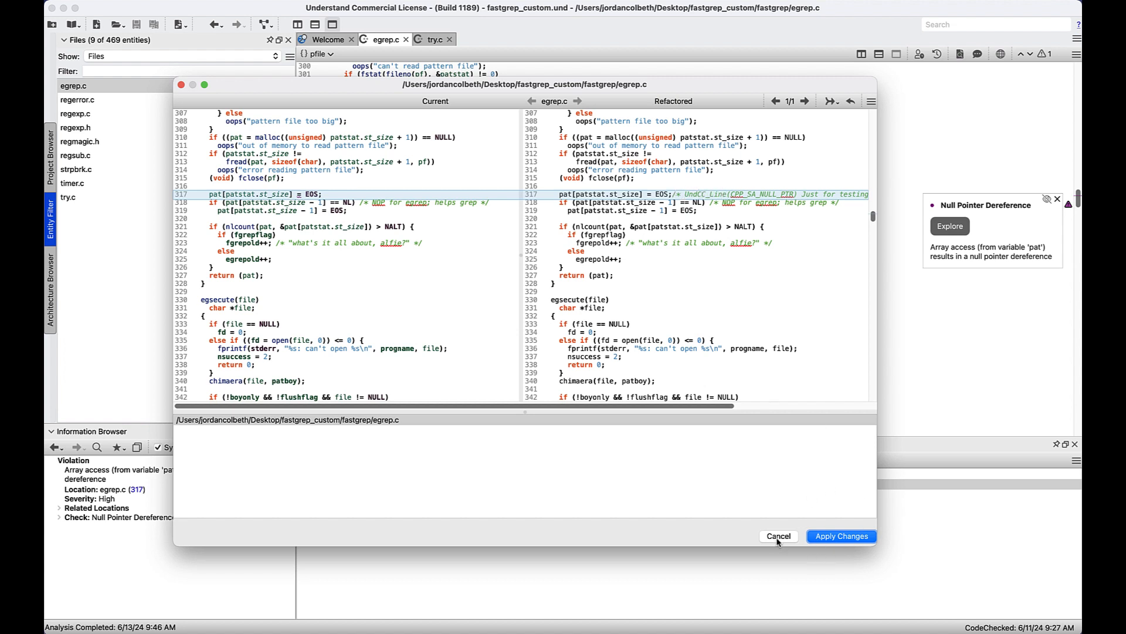
# Cancel the ignore preview, leaving egrep.c line 317 unchanged and the violation listed.
pyautogui.click(778, 536)
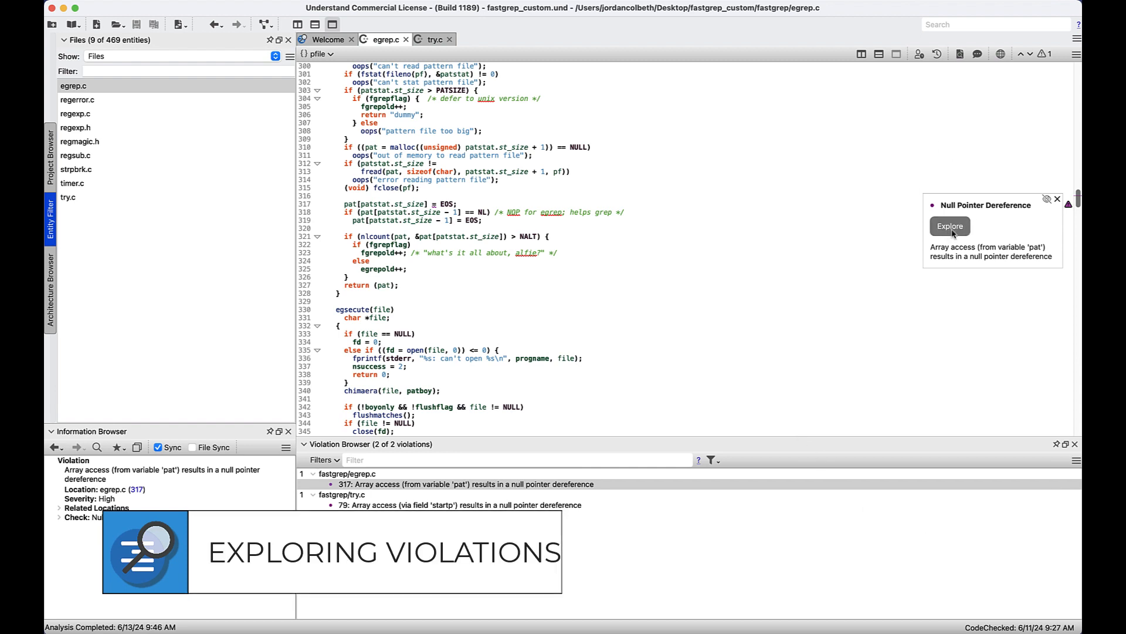
# Explore the null pointer dereference path, stepping through line 149 and its false branch toward line 317.
pyautogui.click(950, 226)
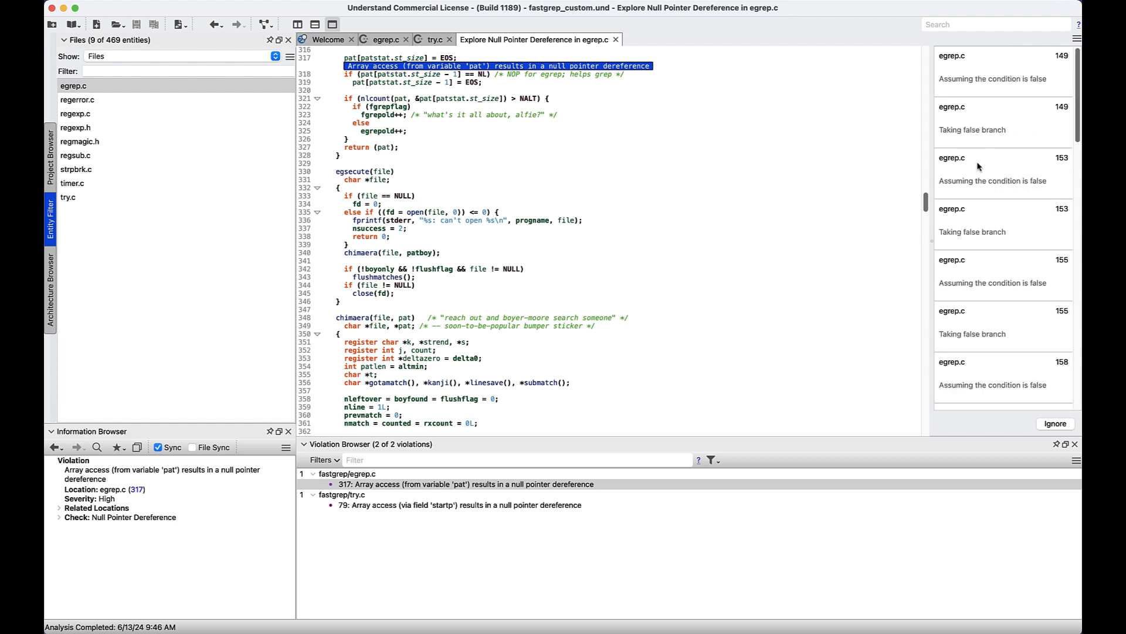
pyautogui.click(999, 68)
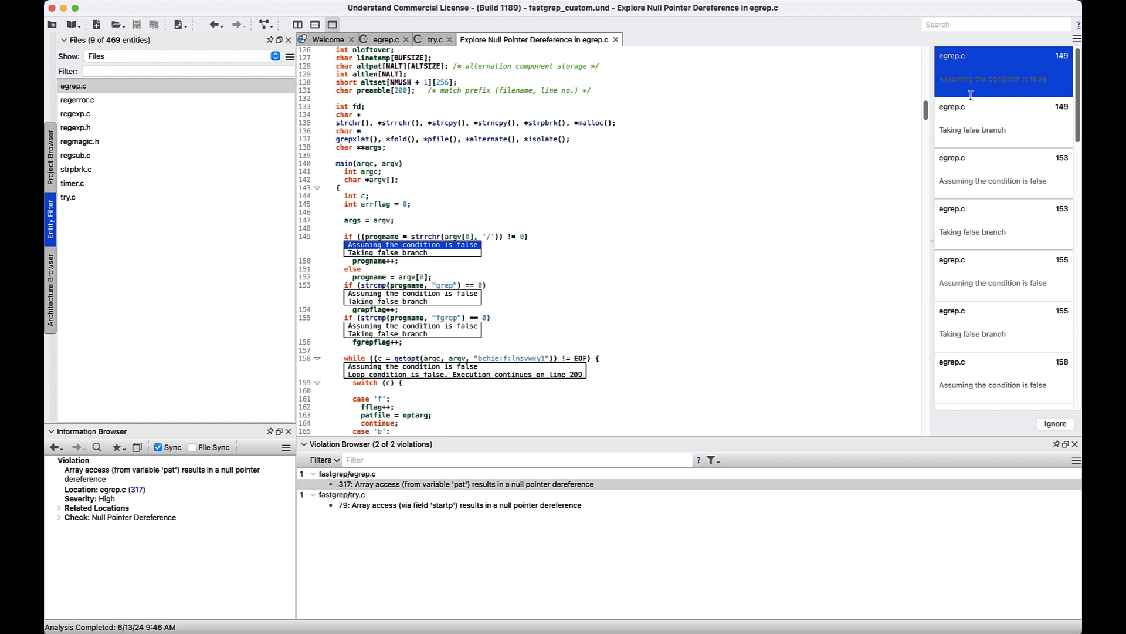
pyautogui.moveTo(444, 260)
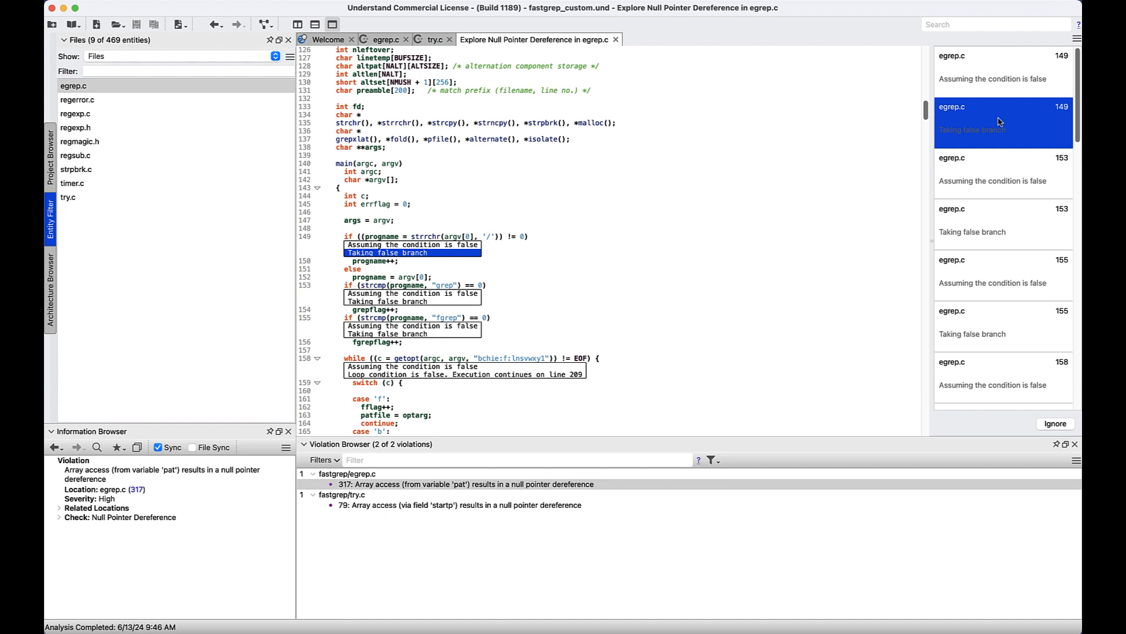
pyautogui.click(1002, 173)
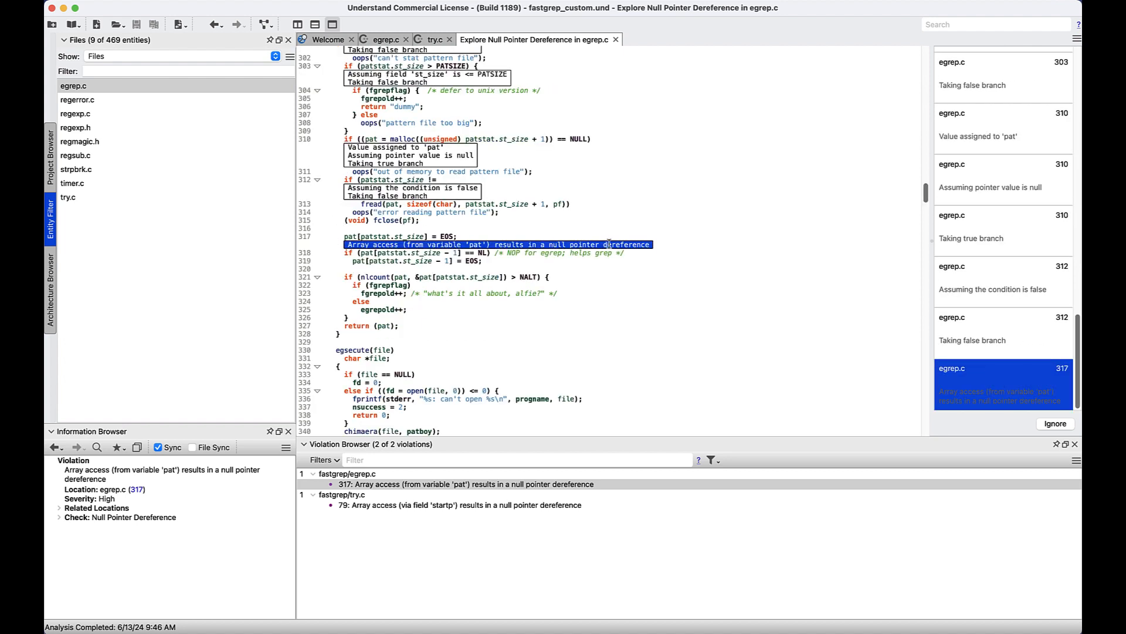
pyautogui.moveTo(645, 365)
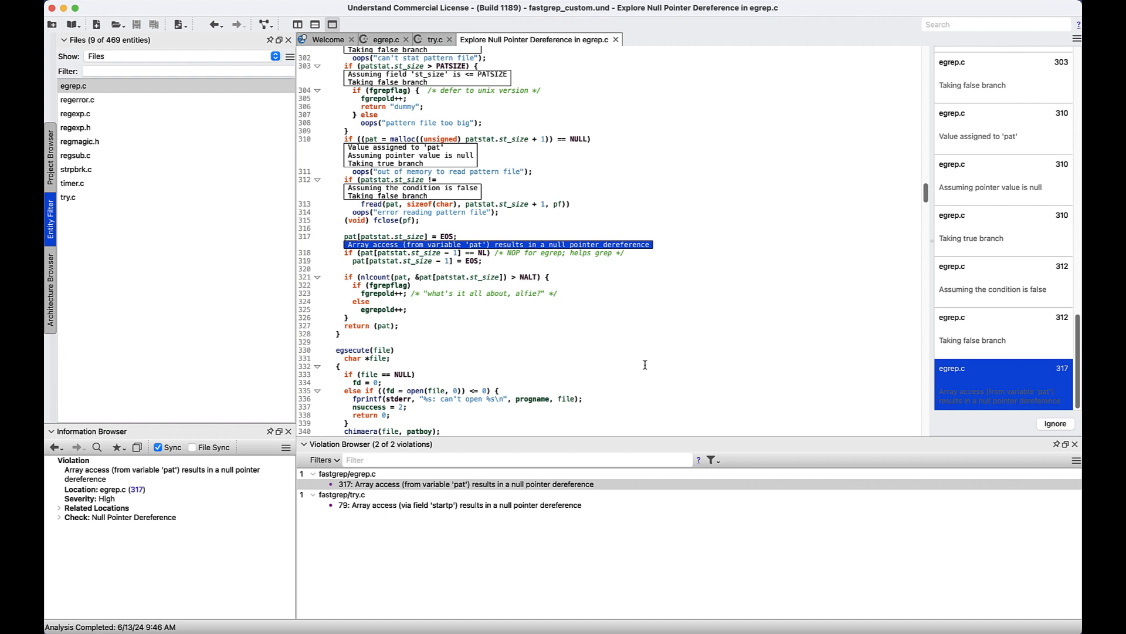
pyautogui.moveTo(694, 231)
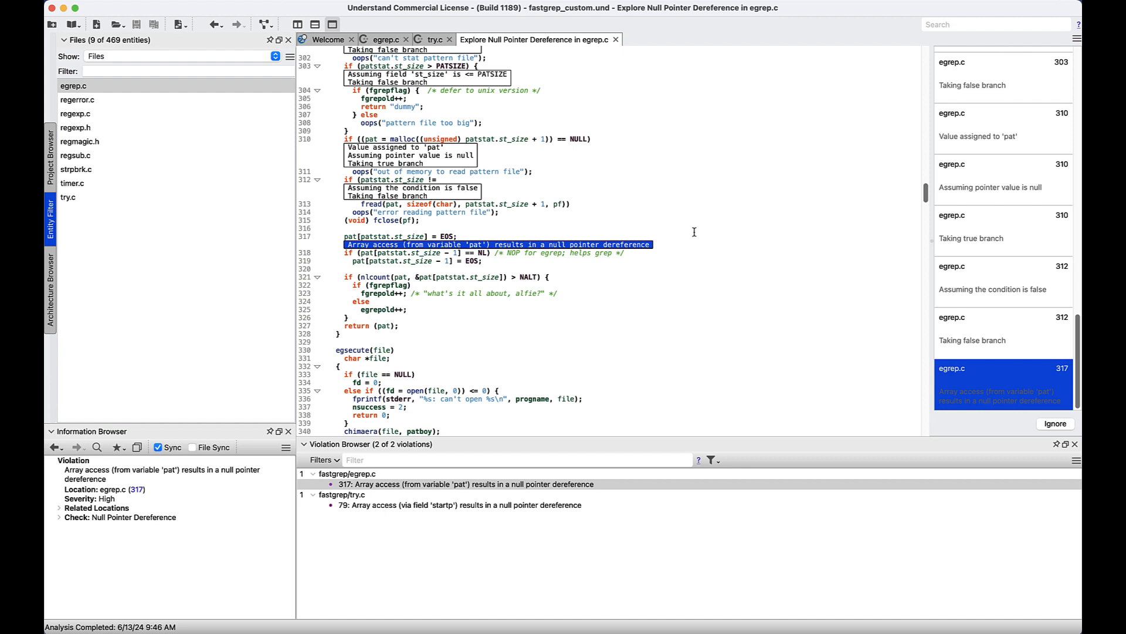